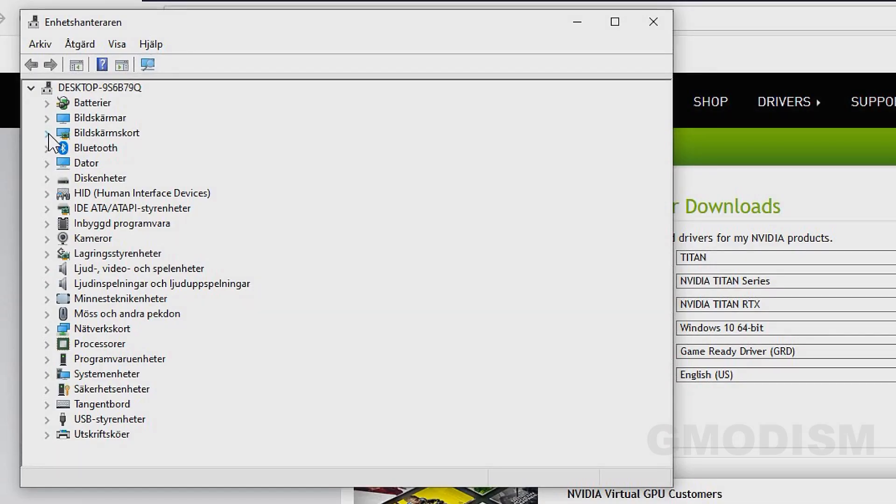
Expand the Display adapters category to list Intel HD Graphics 620 and NVIDIA GeForce GTX 950M
left_click(47, 133)
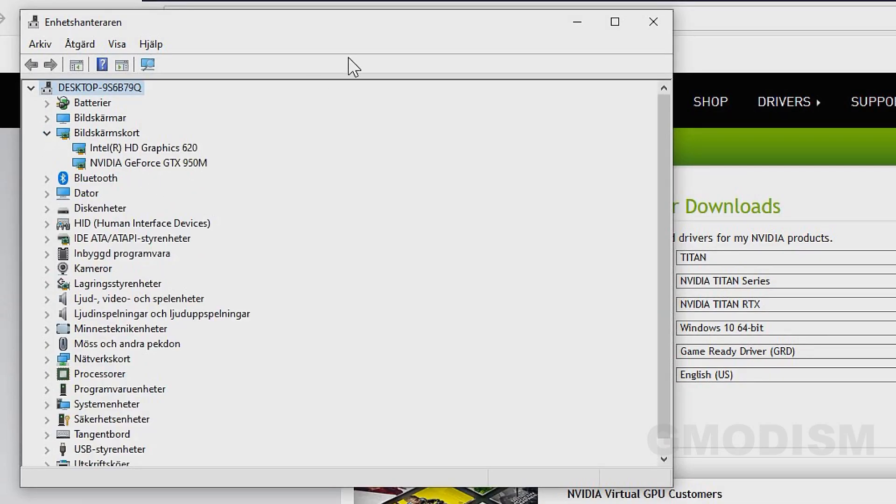
mouse_move(889, 268)
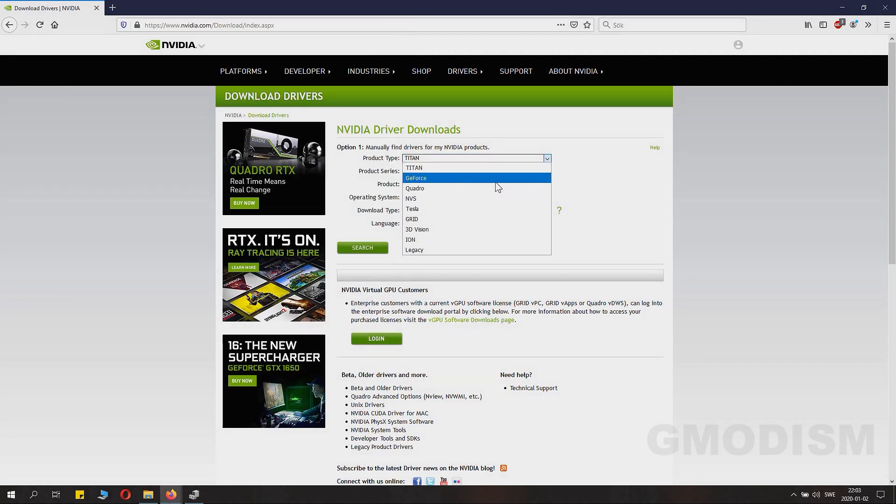
Select GeForce, 900M Series (Notebooks), GTX 950M and review the Game Ready versus Studio driver explanation
left_click(416, 177)
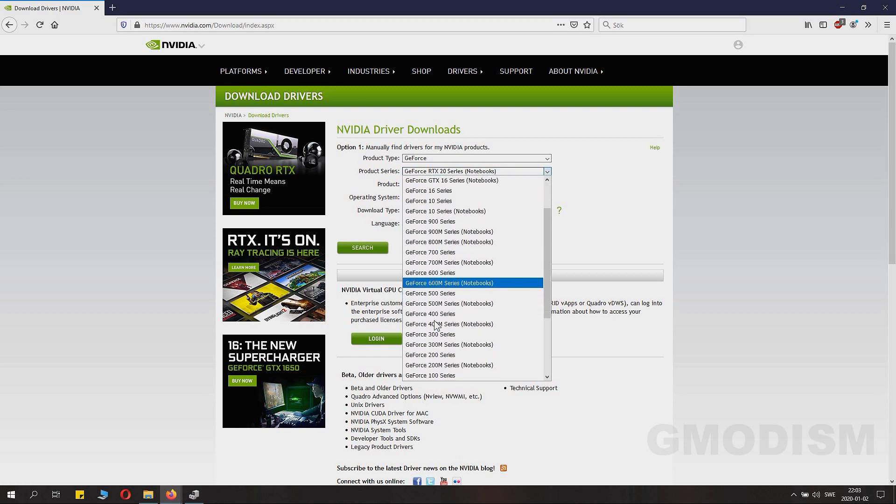
scroll("down", 3)
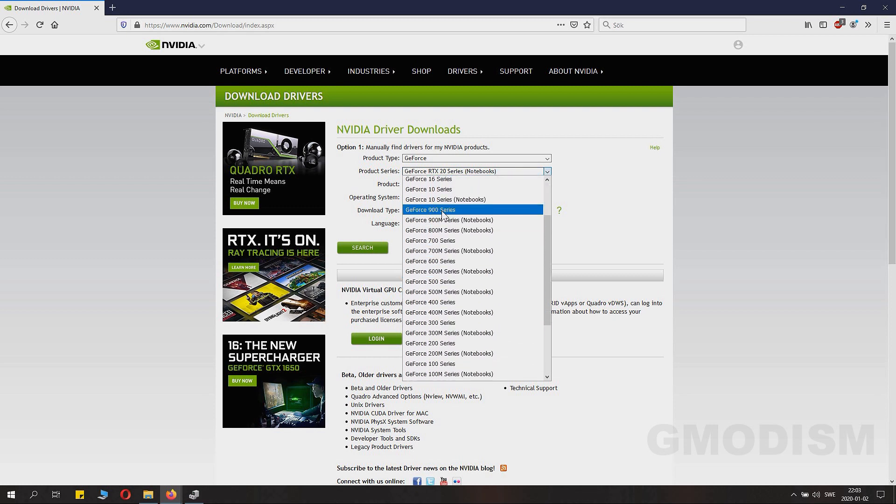
left_click(449, 219)
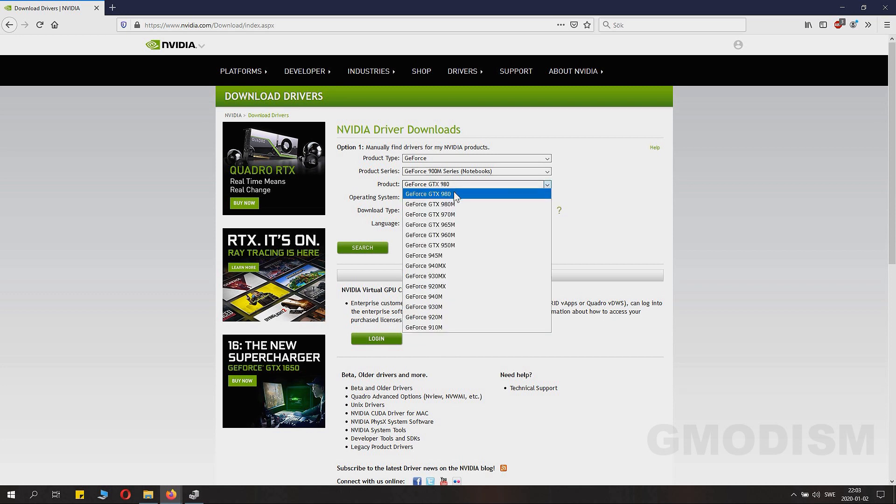
left_click(430, 244)
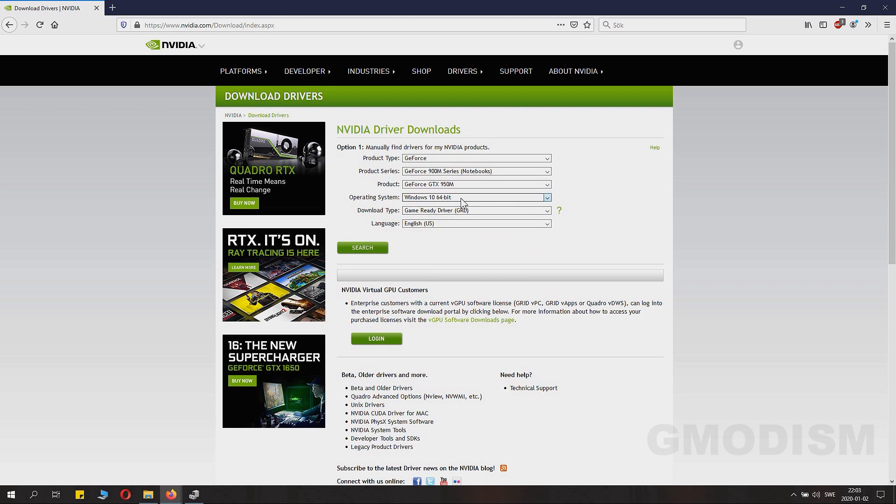
mouse_move(466, 198)
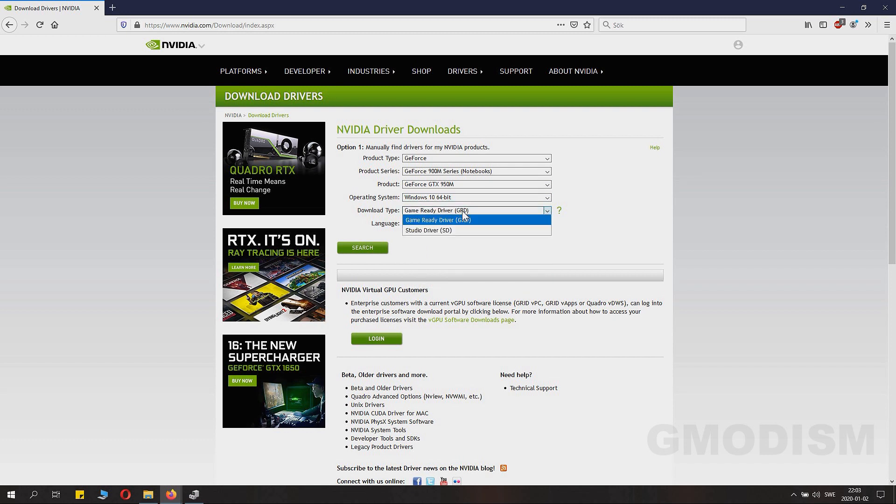
left_click(559, 211)
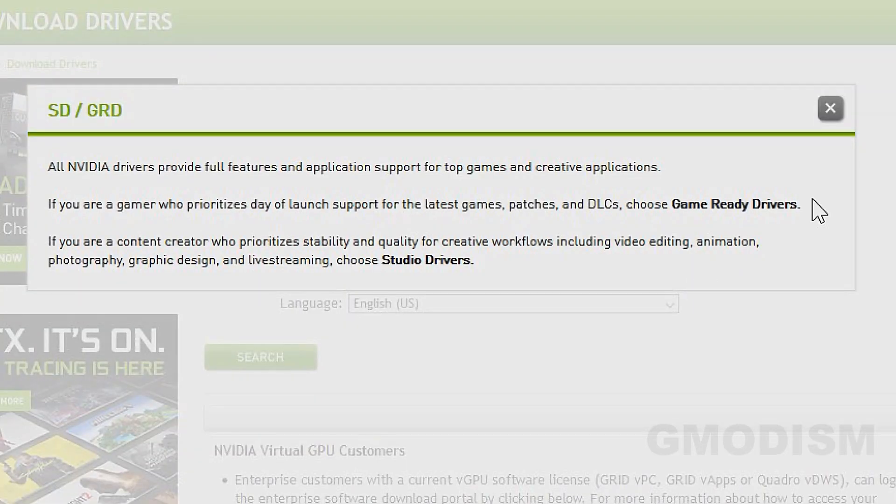
left_click(831, 108)
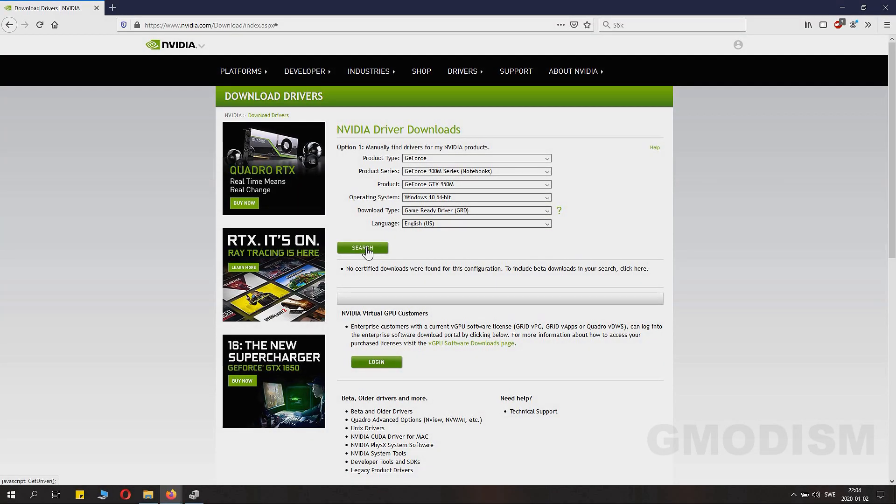
Search, download and save the 441.66 notebook Win10 64-bit driver installer, then view the downloads list
left_click(363, 249)
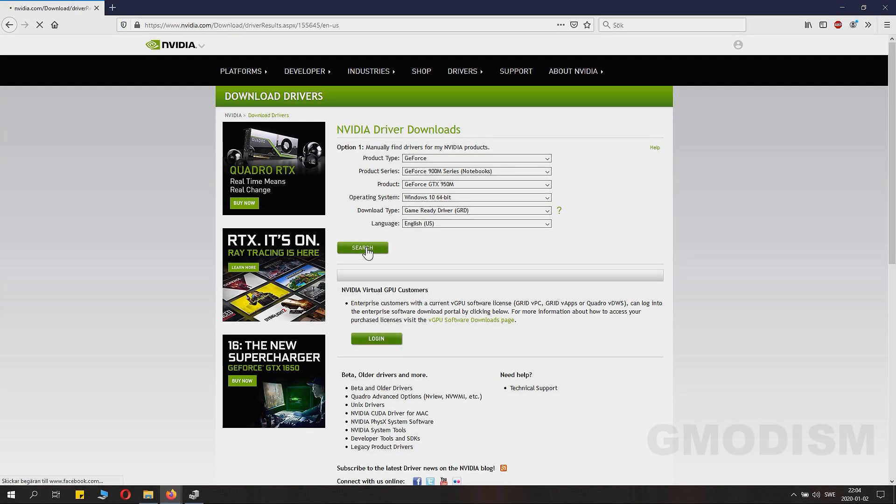
left_click(362, 248)
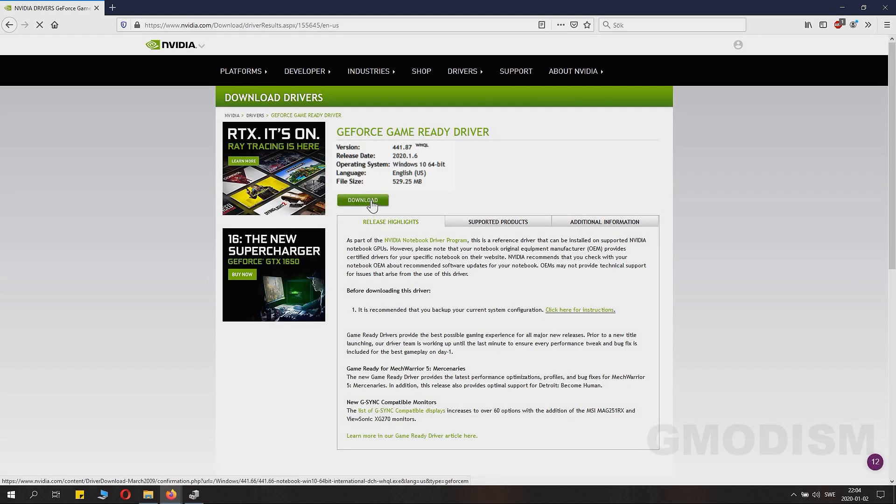
left_click(364, 200)
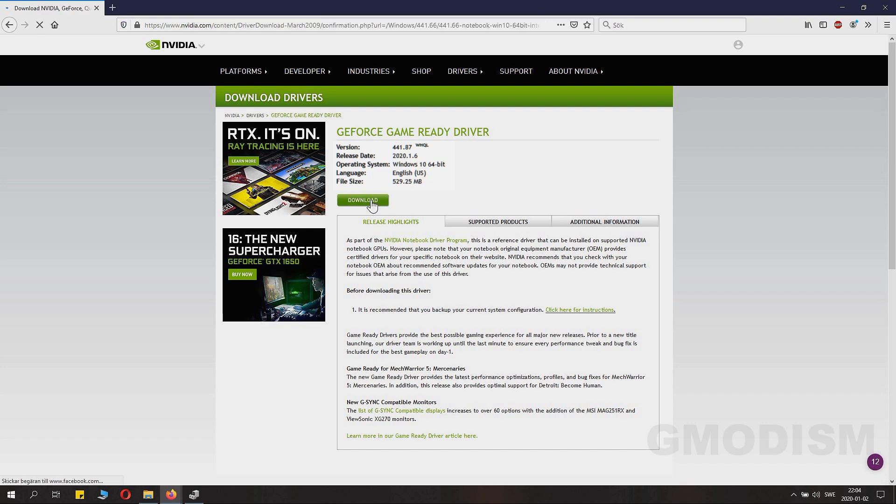
left_click(363, 200)
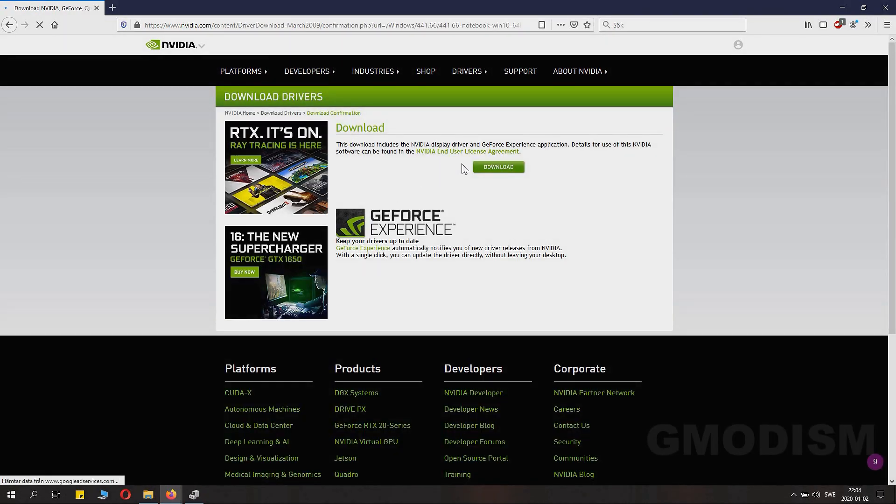
left_click(498, 167)
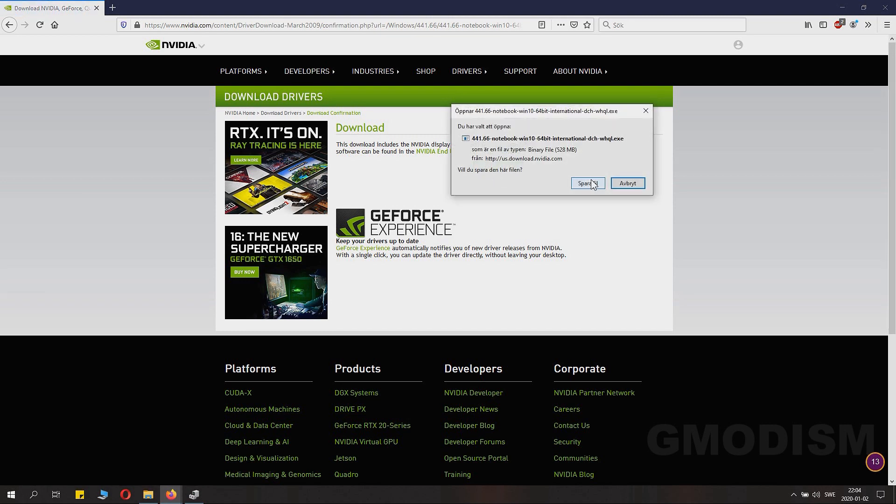
left_click(588, 183)
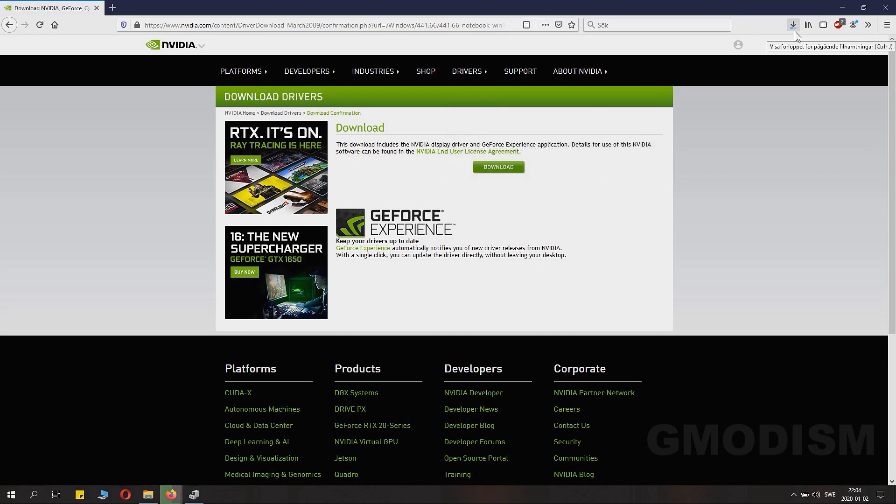
left_click(793, 24)
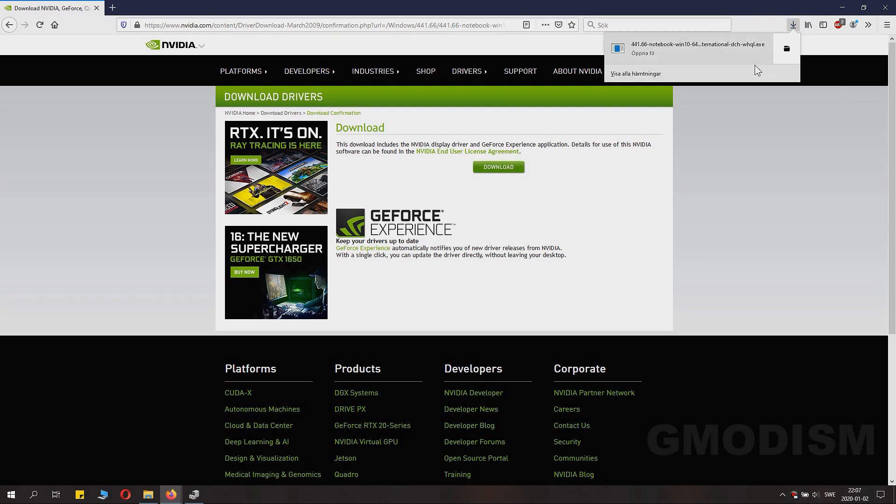
mouse_move(776, 5)
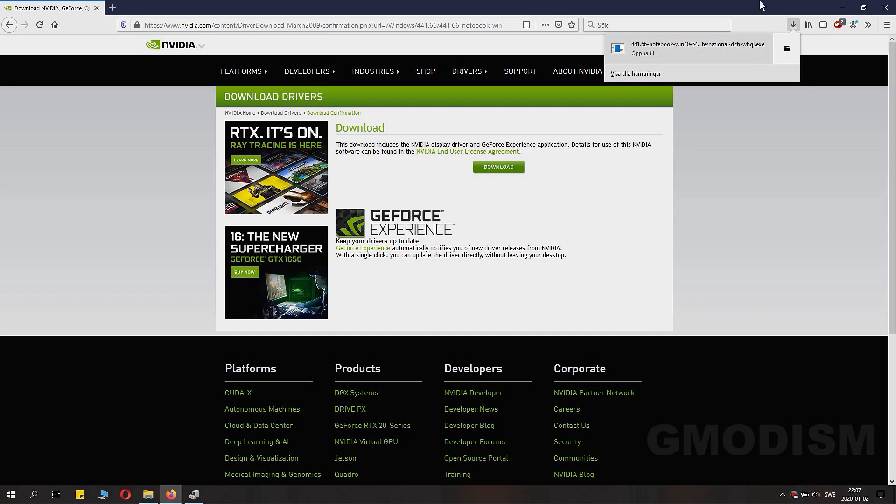
Run the downloaded 441.66 installer, allow changes and extract to the default folder
left_click(692, 48)
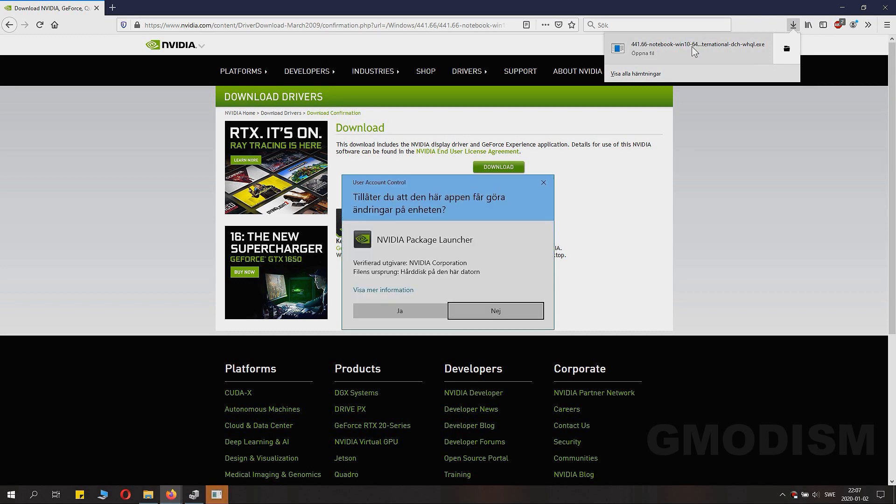
left_click(399, 311)
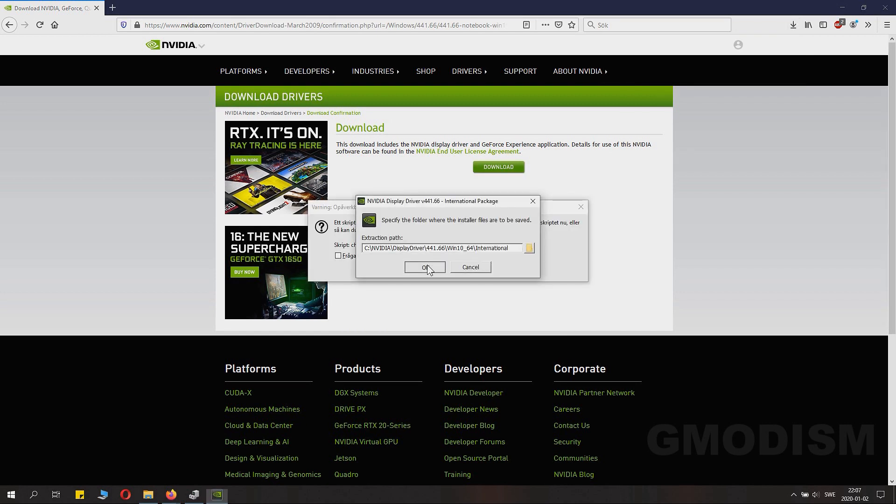
left_click(424, 267)
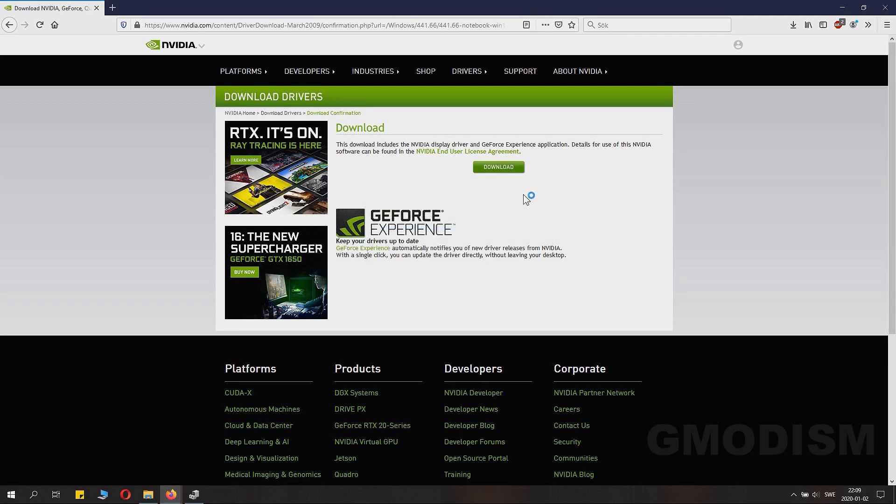
left_click(498, 166)
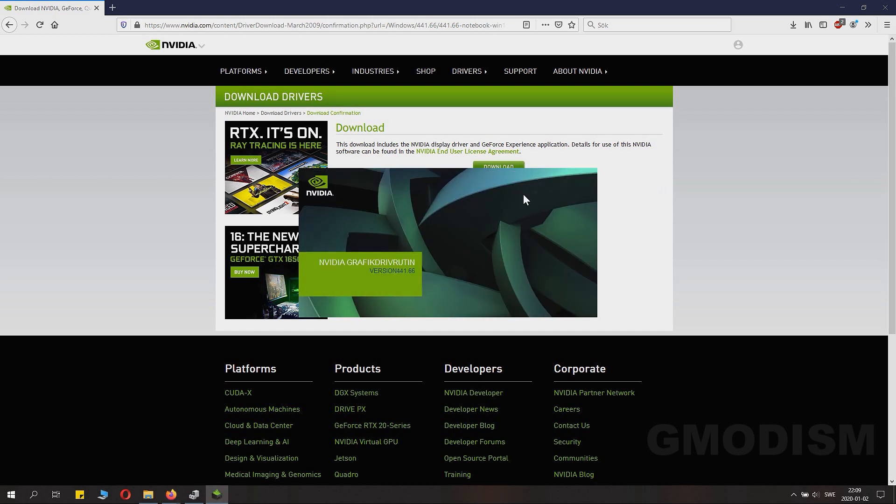
Select the 'NVIDIA grafikdrivrutin' driver-only option instead of GeForce Experience
left_click(217, 495)
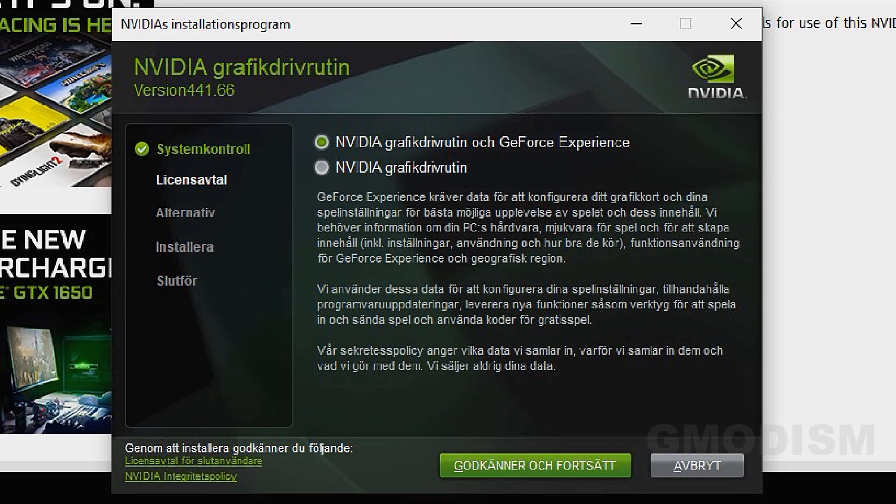
mouse_move(568, 145)
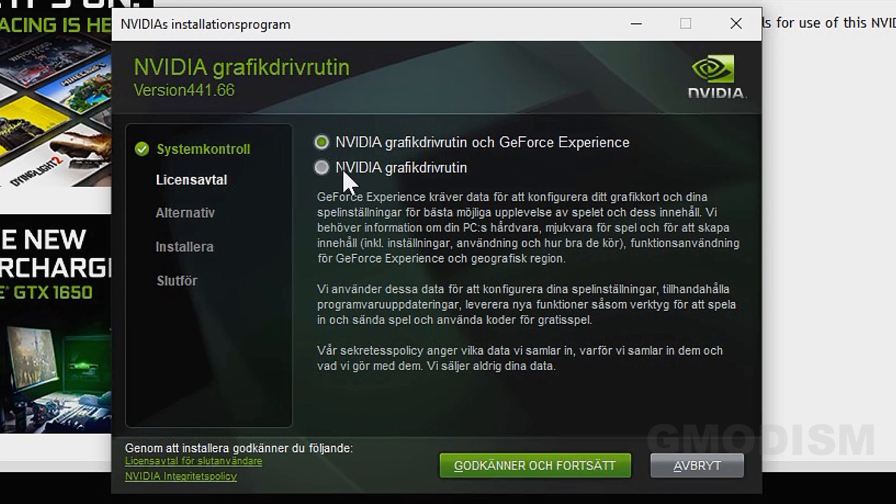
left_click(321, 168)
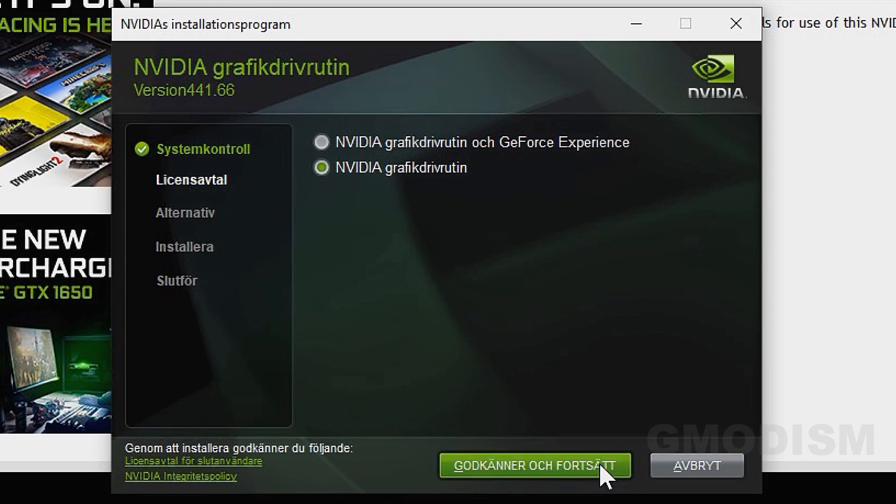
Accept the license and choose the Anpassad (custom) installation mode
left_click(533, 465)
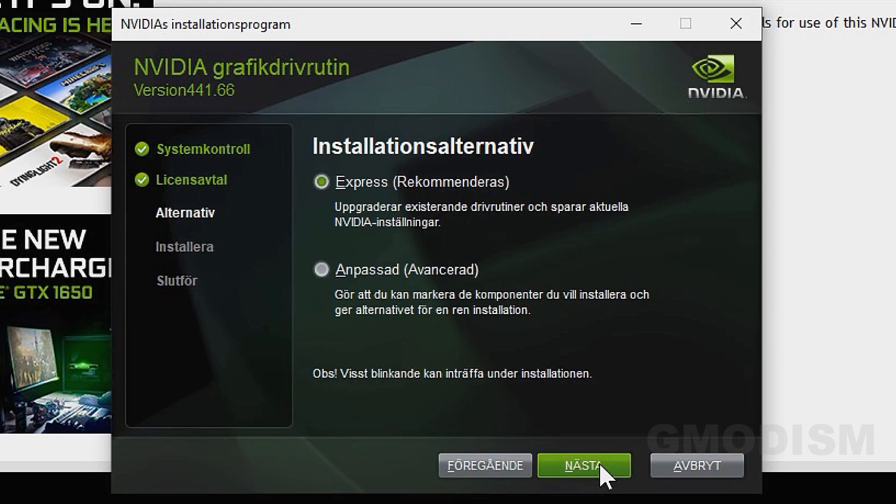
mouse_move(316, 267)
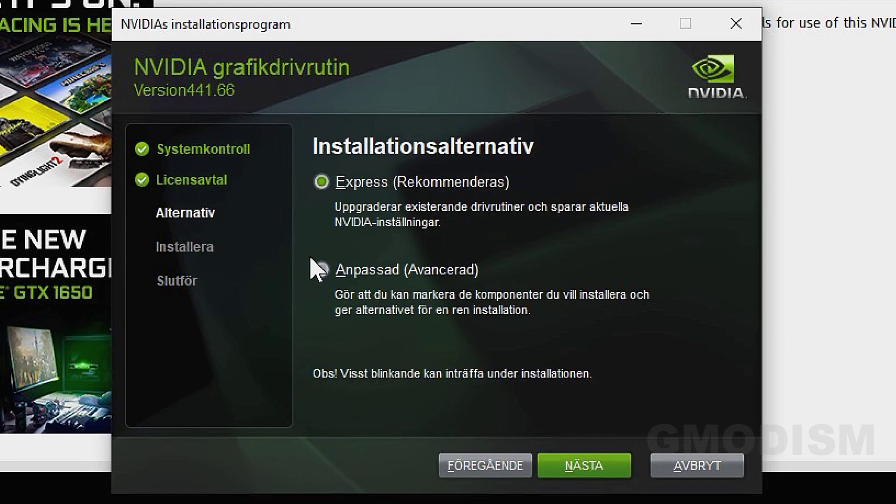
mouse_move(319, 275)
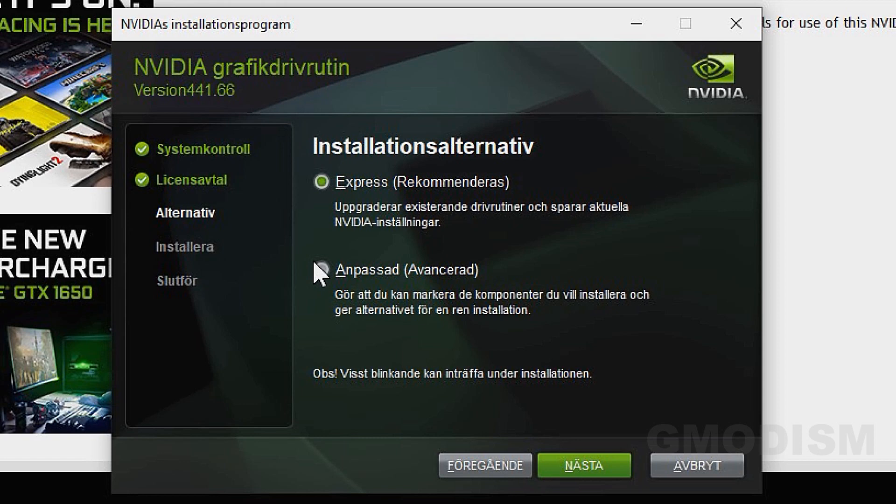
left_click(321, 270)
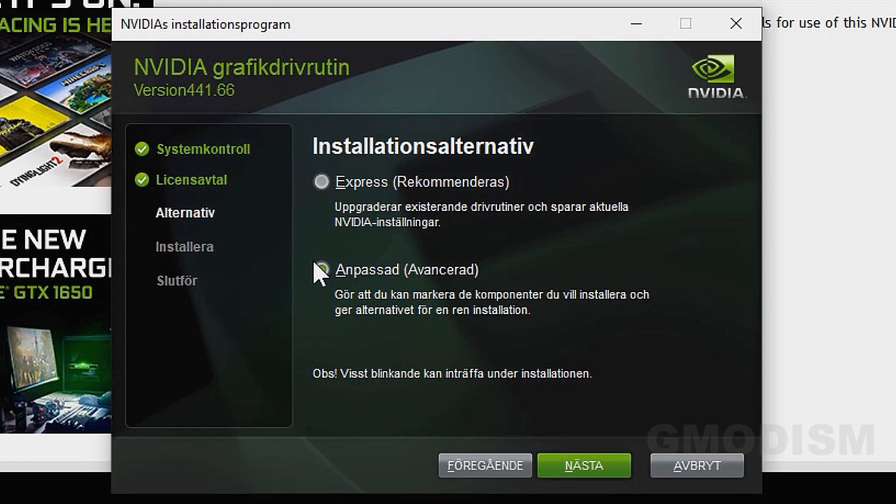
left_click(319, 271)
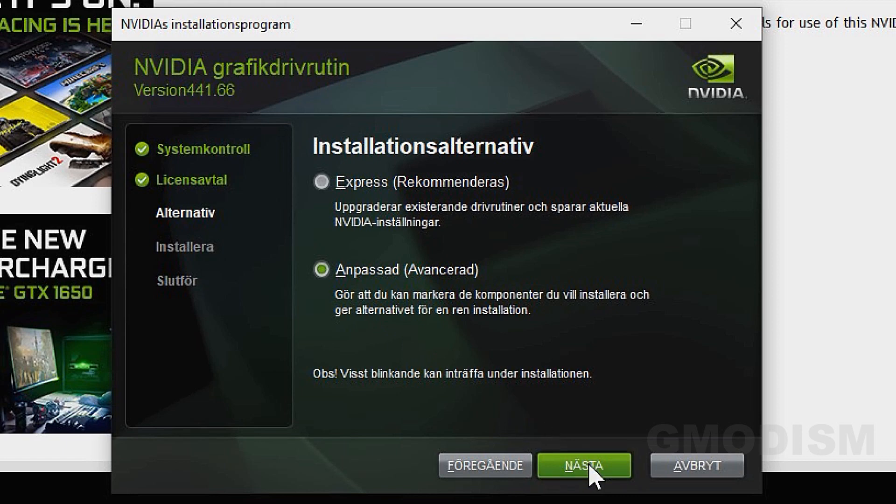
left_click(582, 478)
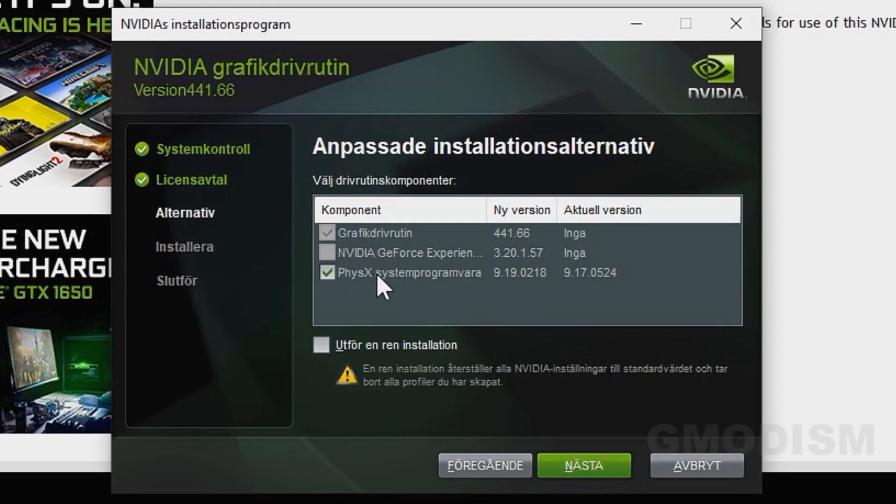
Keep GeForce Experience unchecked, PhysX checked, and enable 'Utför en ren installation'
left_click(430, 252)
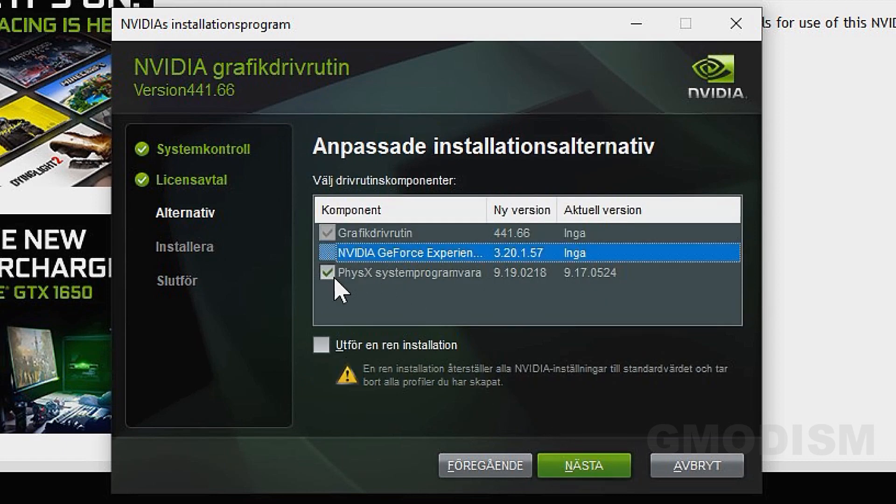
left_click(326, 254)
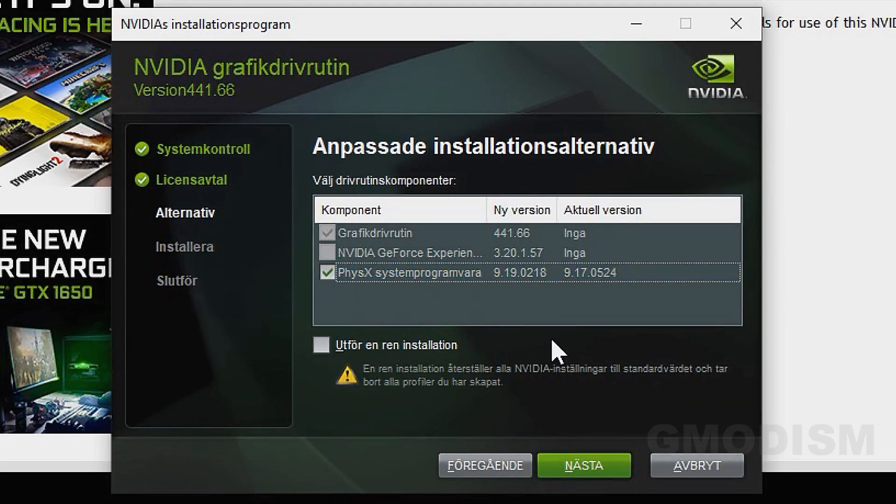
left_click(319, 346)
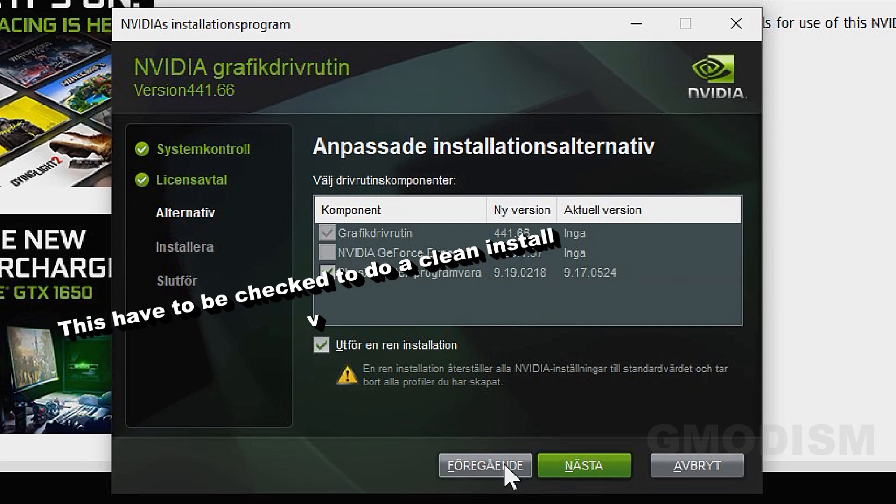
mouse_move(722, 397)
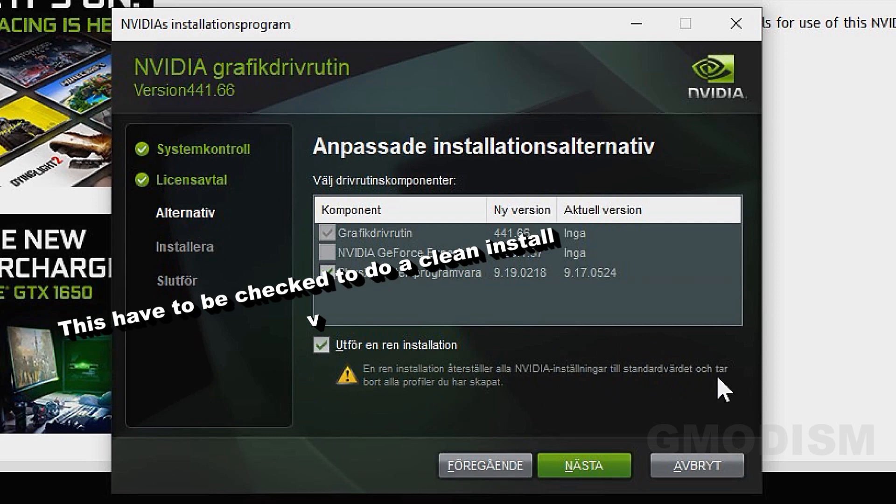
left_click(320, 345)
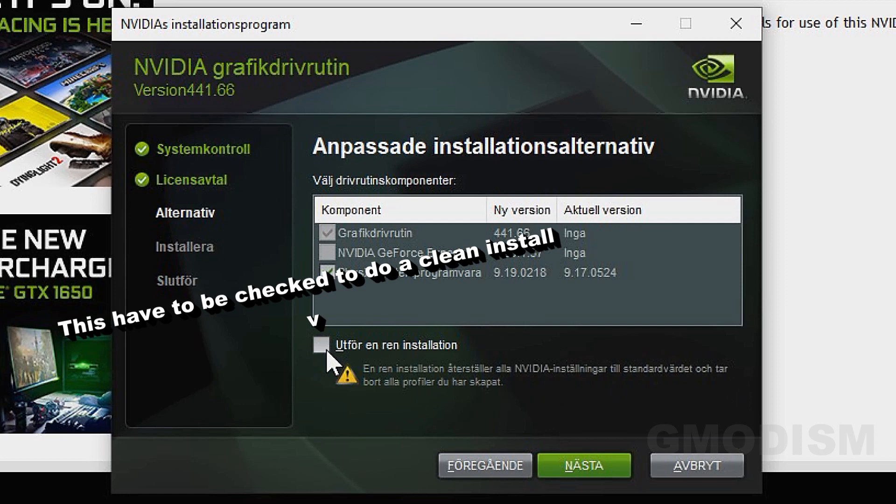
left_click(320, 346)
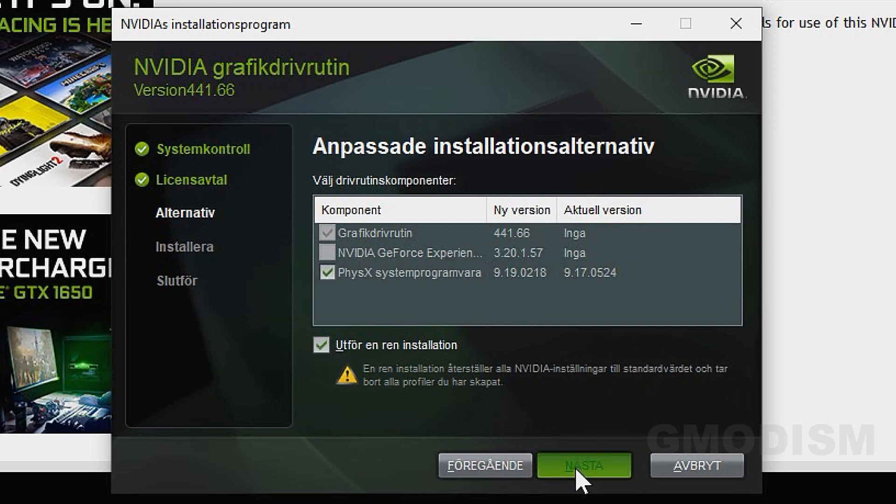
Install driver 441.66 with PhysX 9.19.0218 and close the finished installer
left_click(582, 479)
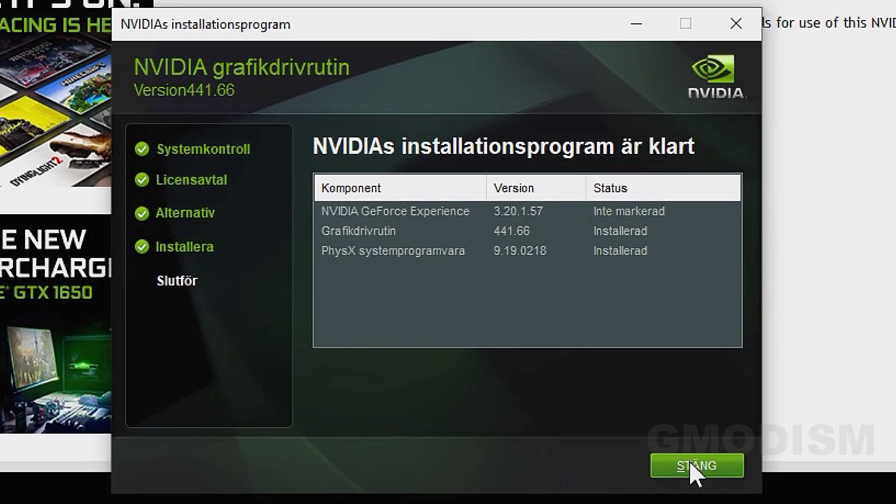
left_click(696, 478)
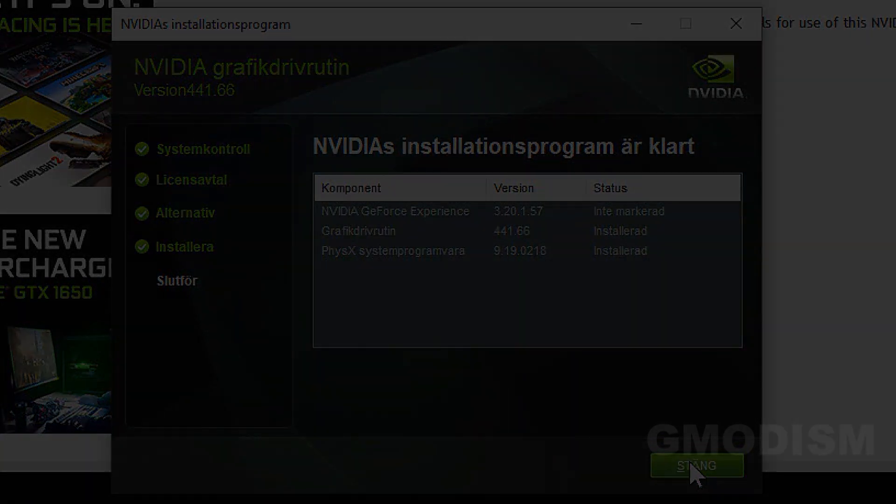